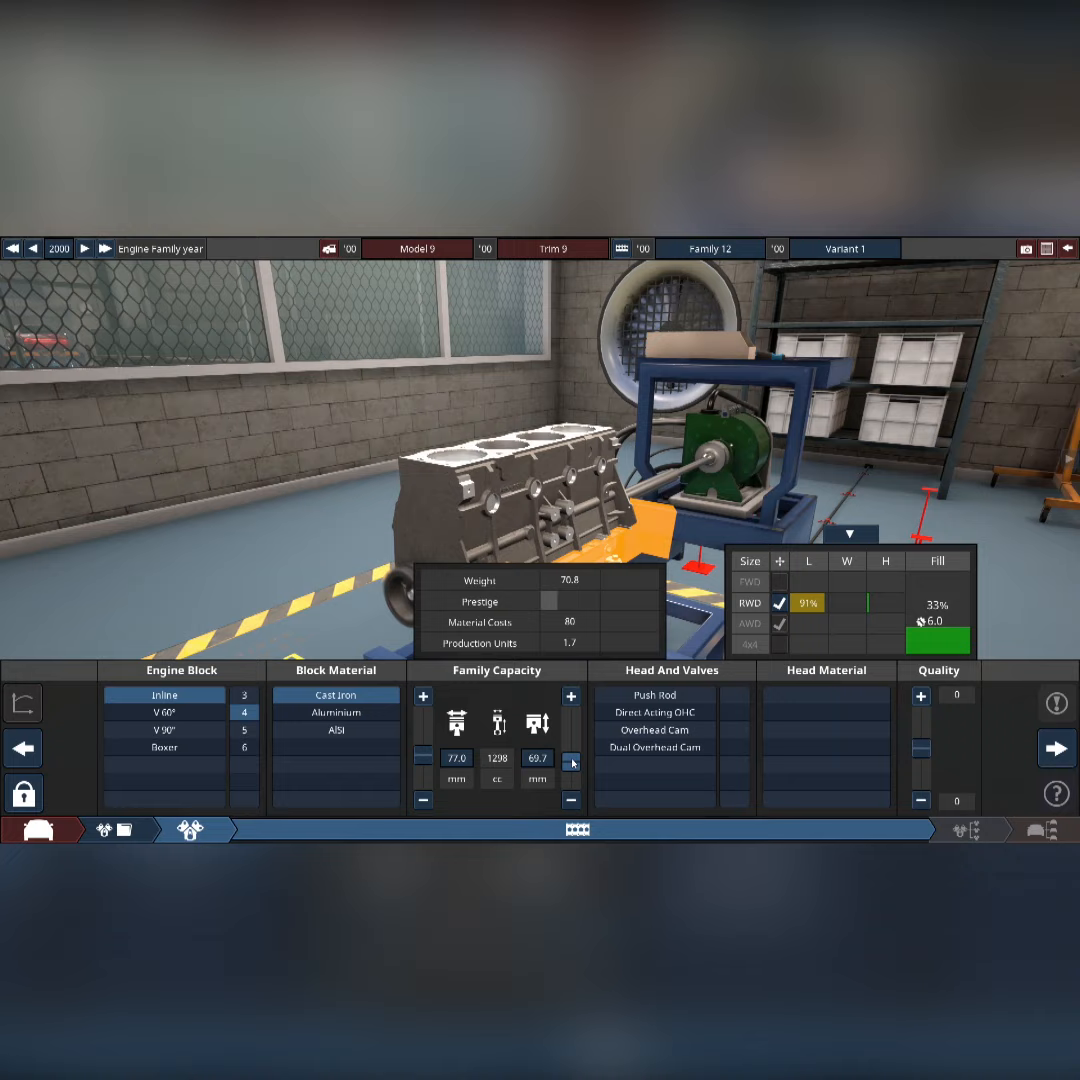
# Bring up the Properties window for Automation - The Car Company Tycoon Game from the library
pyautogui.click(268, 830)
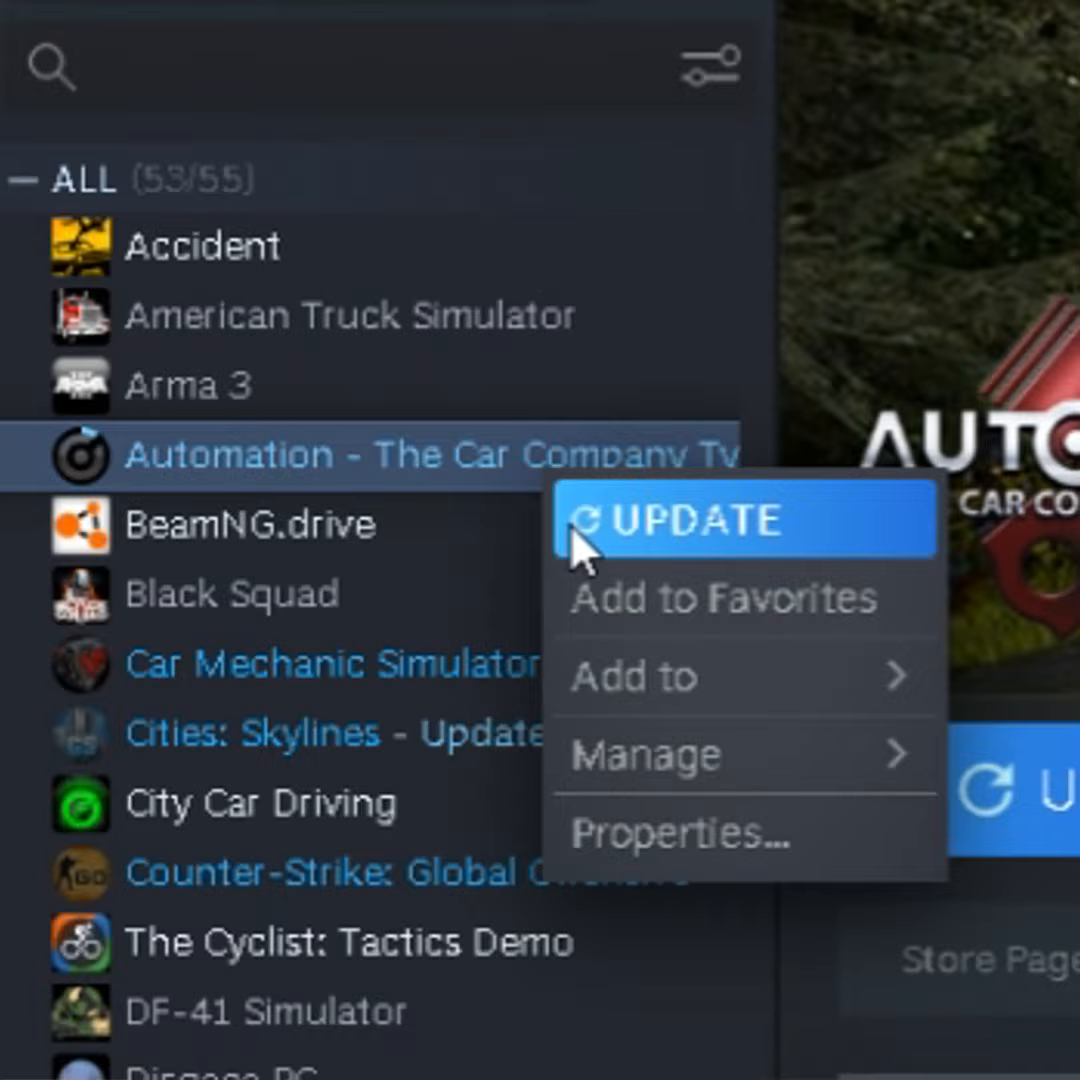
pyautogui.click(680, 832)
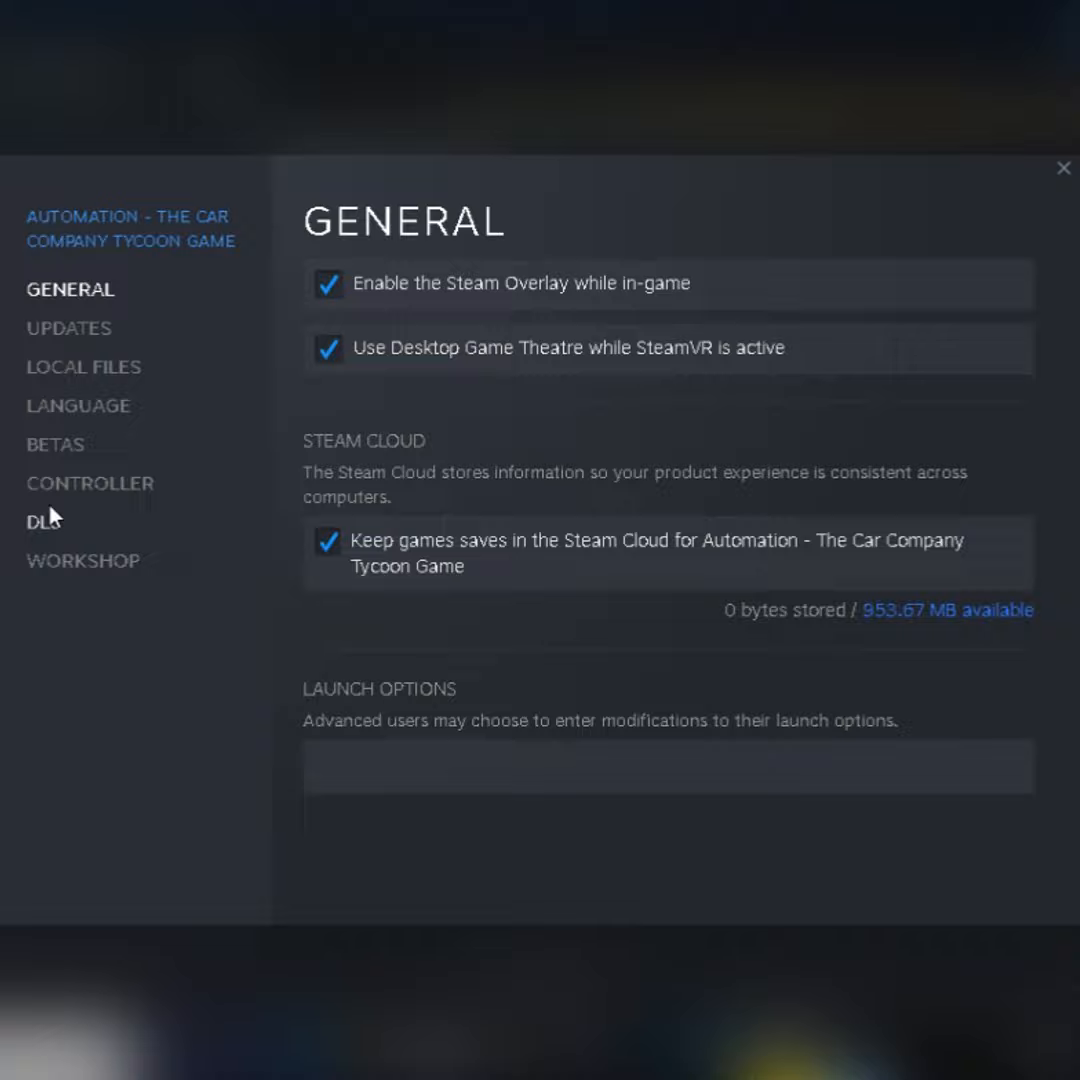